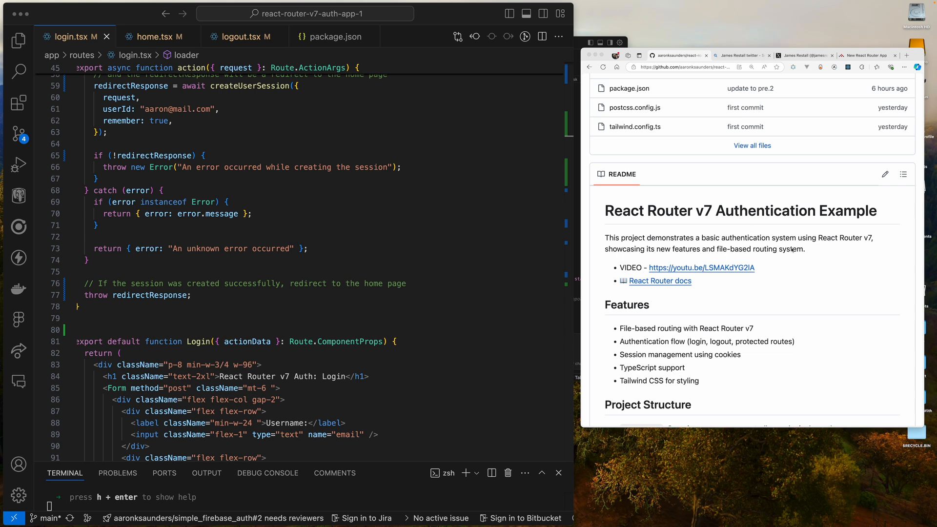
{"action": "mouse_move", "coordinate": [799, 259]}
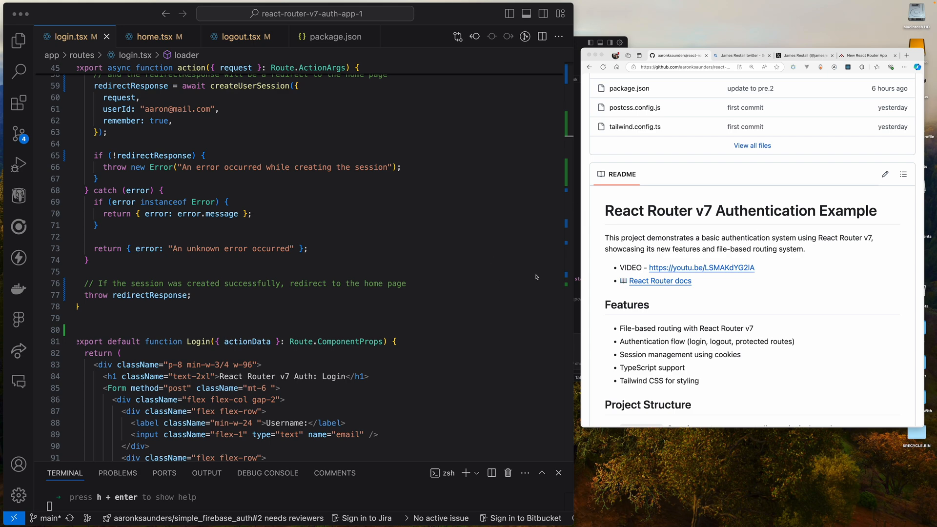
Step: Switch browser tabs to the GitHub repository's main page
{"action": "scroll", "scroll_direction": "down", "scroll_amount": 3}
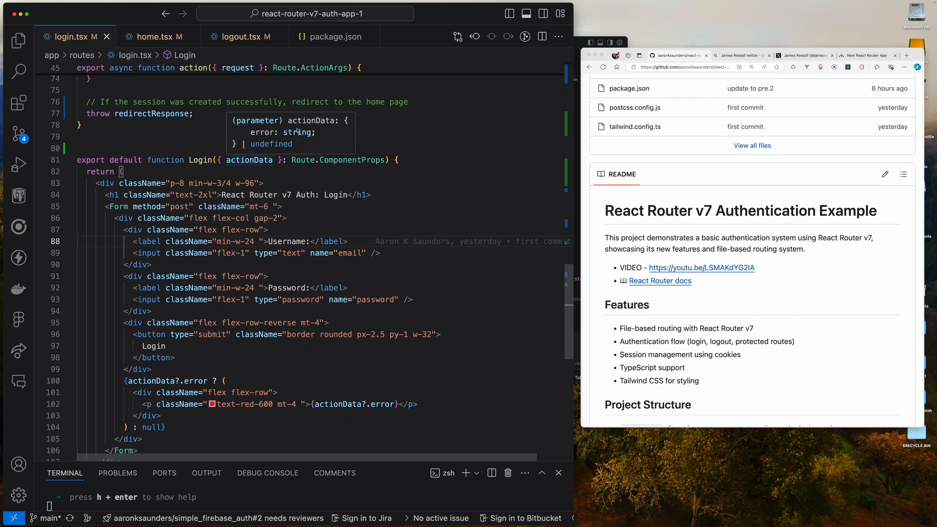
{"action": "mouse_move", "coordinate": [248, 159]}
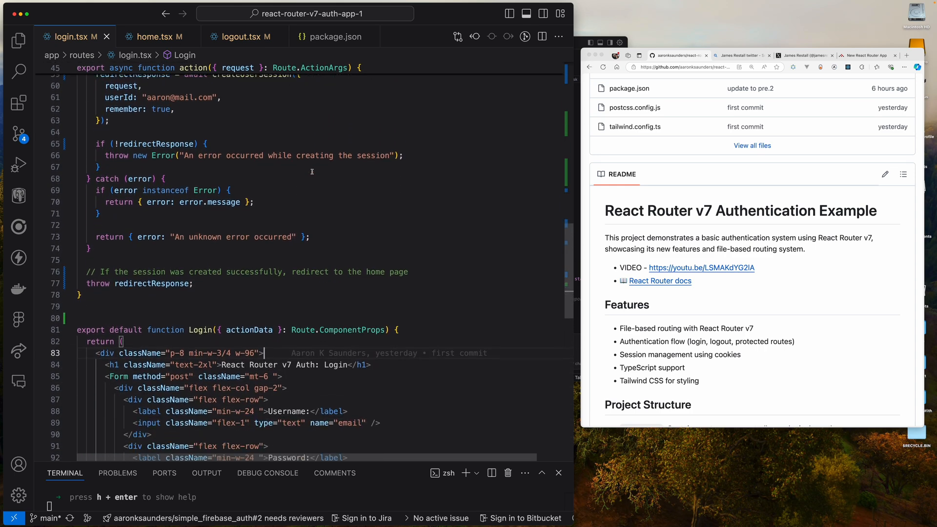
{"action": "scroll", "scroll_direction": "down", "scroll_amount": 3}
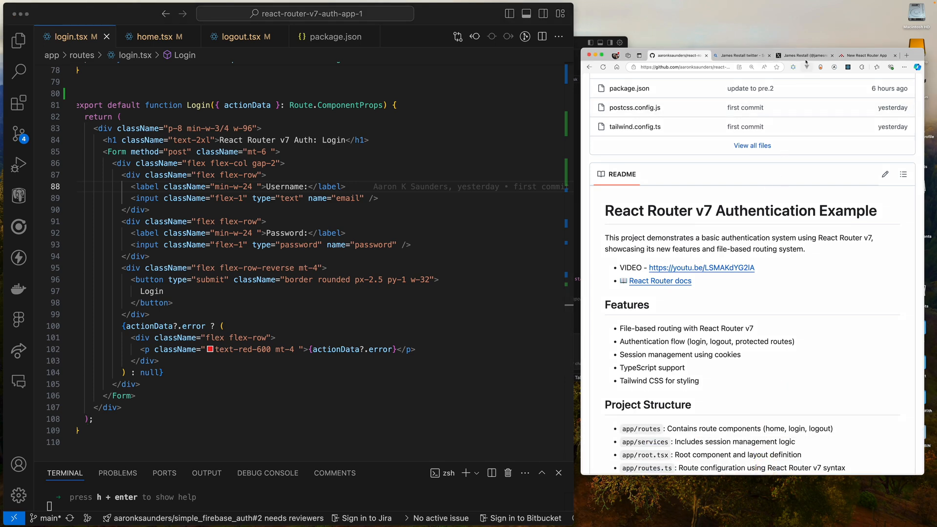
{"action": "left_click", "coordinate": [803, 55]}
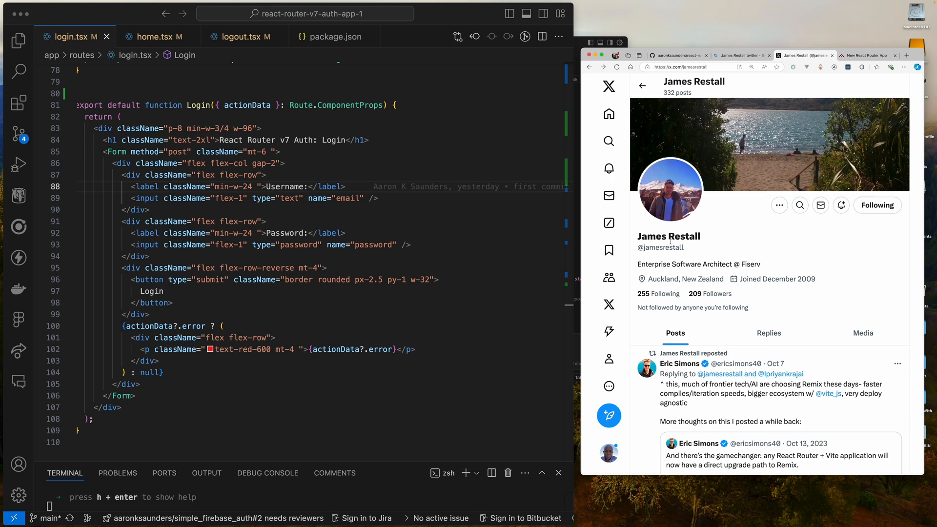
{"action": "left_click", "coordinate": [673, 55]}
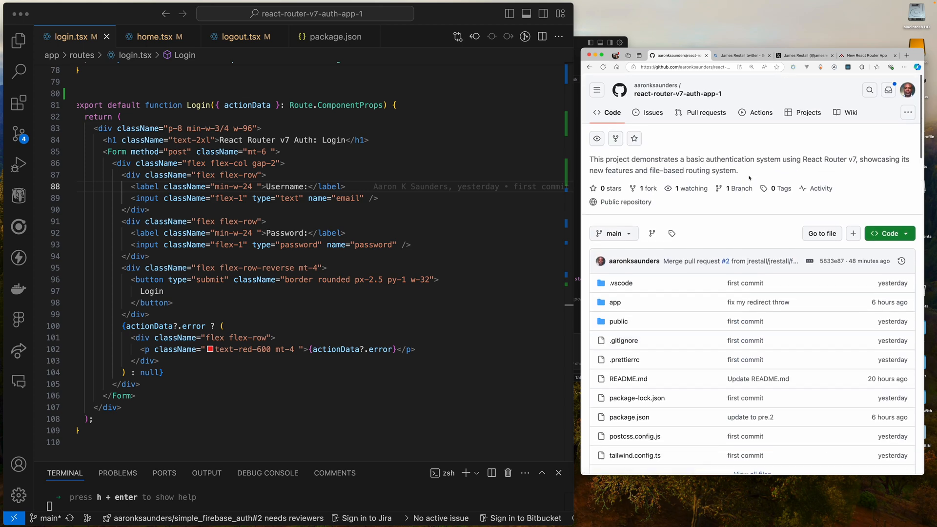
Step: Go to Pull requests and open the closed 'fix route typesafety' PR #1
{"action": "left_click", "coordinate": [705, 113]}
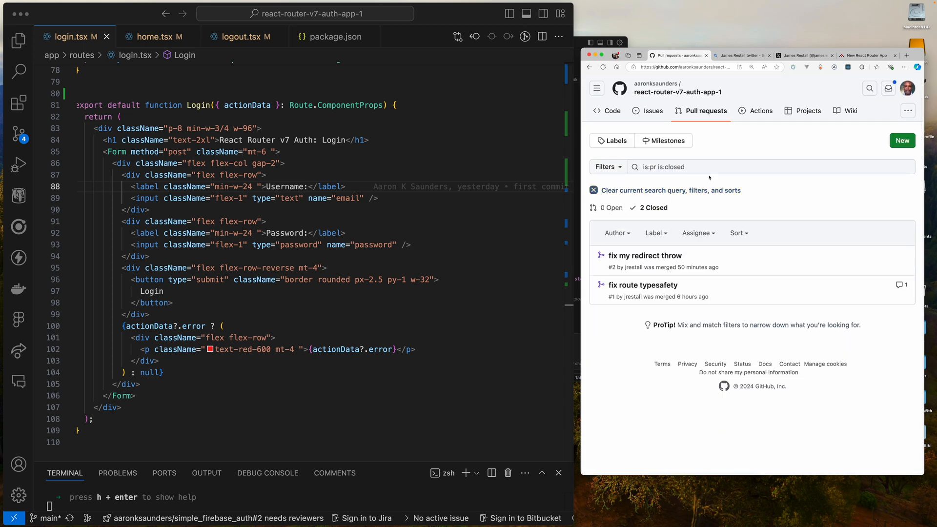
{"action": "left_click", "coordinate": [643, 284]}
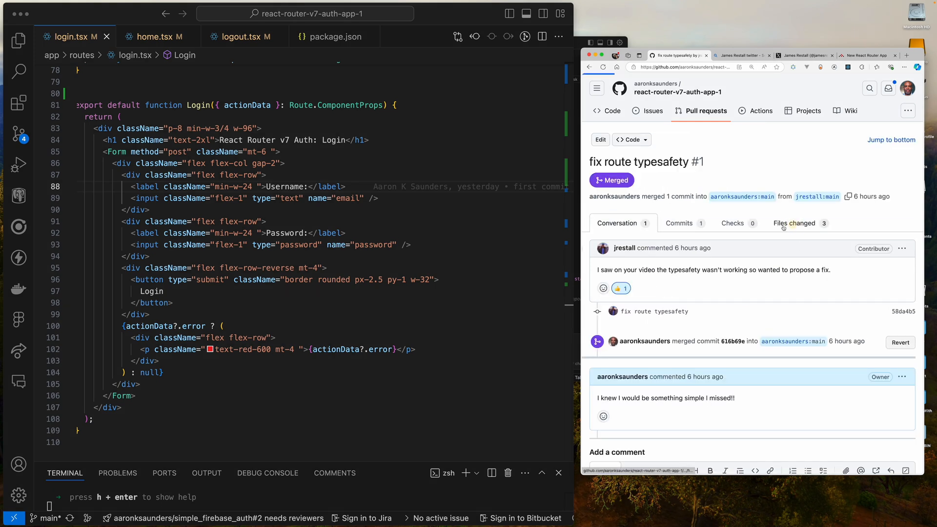
Step: Review PR #1's Files changed, scrolling through the home.tsx diff
{"action": "left_click", "coordinate": [795, 223]}
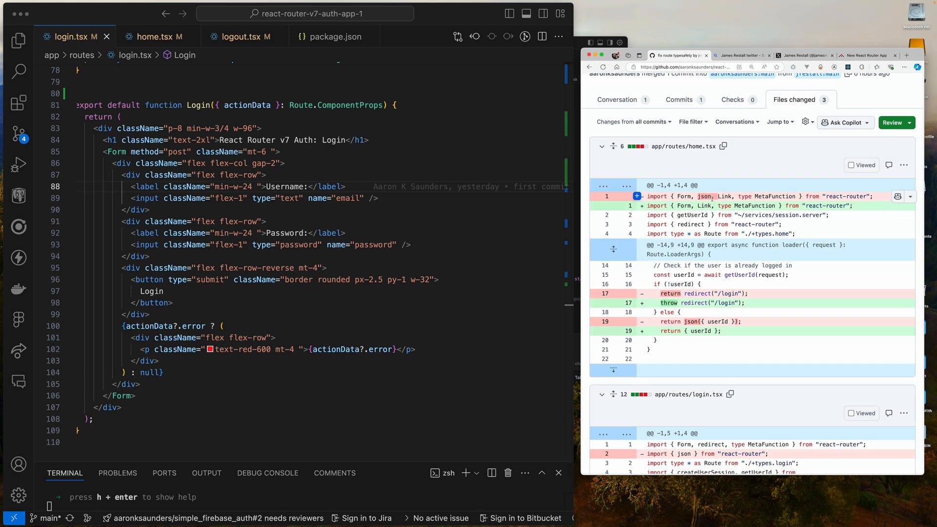
{"action": "scroll", "scroll_direction": "down", "scroll_amount": 3}
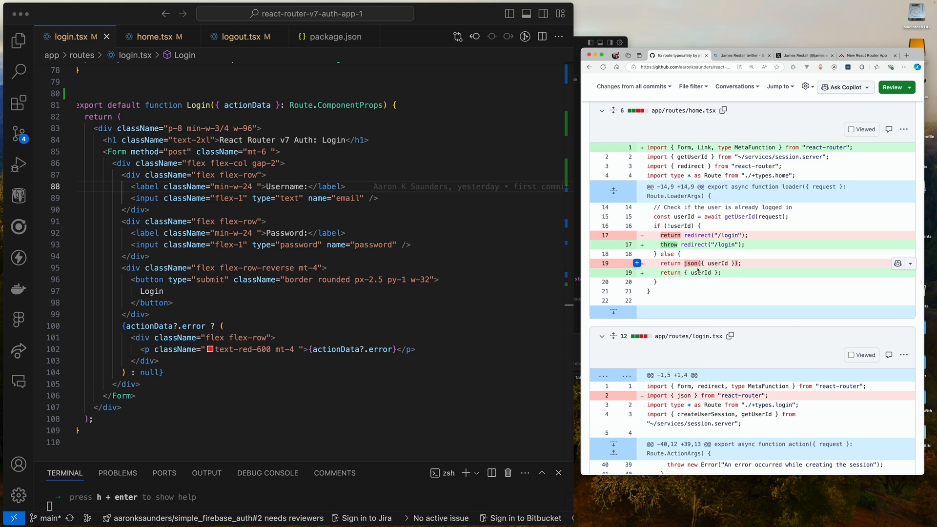
{"action": "scroll", "scroll_direction": "down", "scroll_amount": 3}
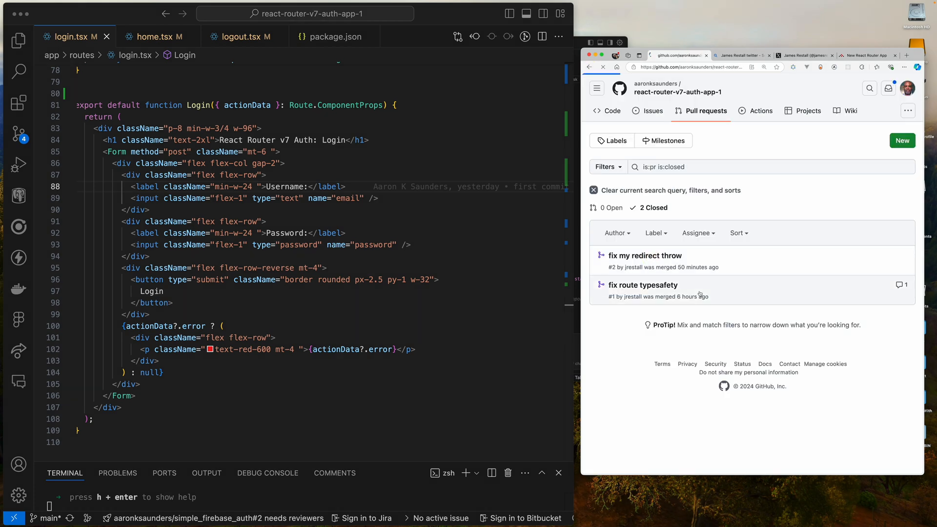
Step: Open PR #2 'fix my redirect throw' and review its login.tsx Files changed diff
{"action": "left_click", "coordinate": [644, 255]}
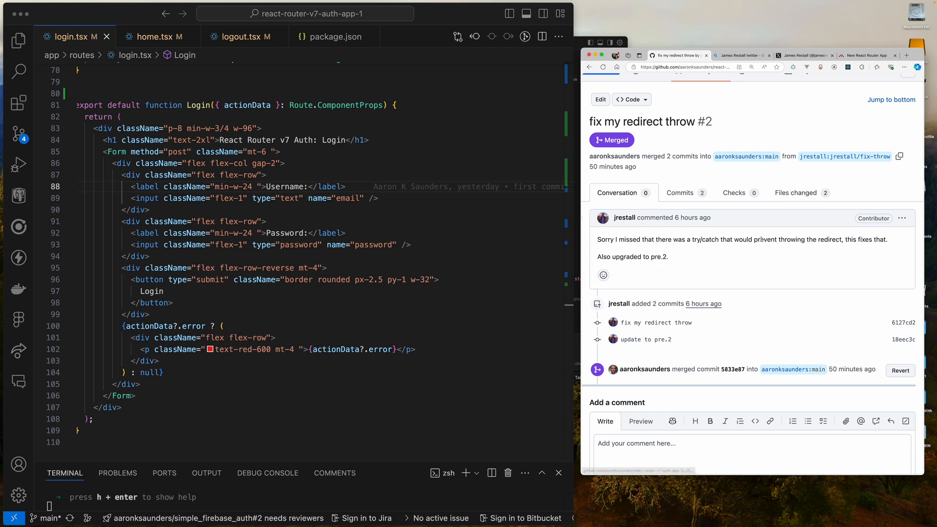
{"action": "left_click", "coordinate": [796, 192]}
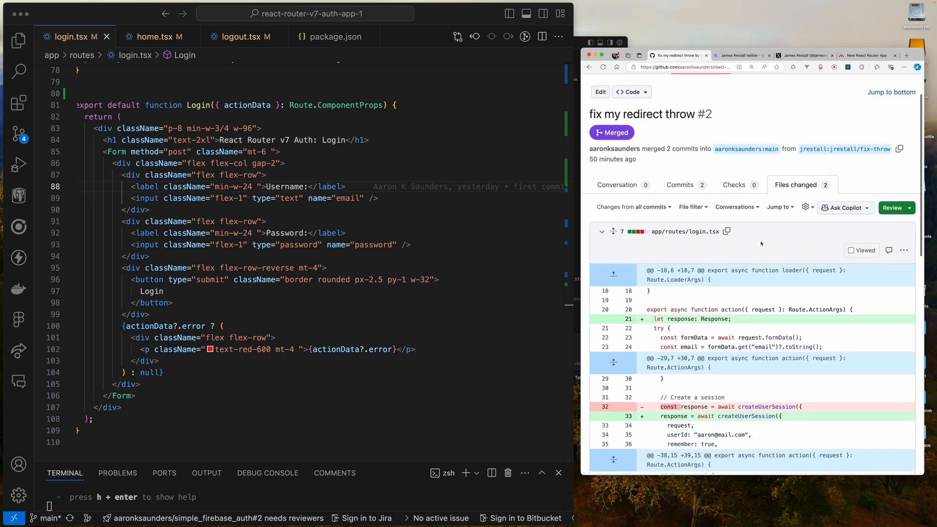
{"action": "scroll", "scroll_direction": "down", "scroll_amount": 3}
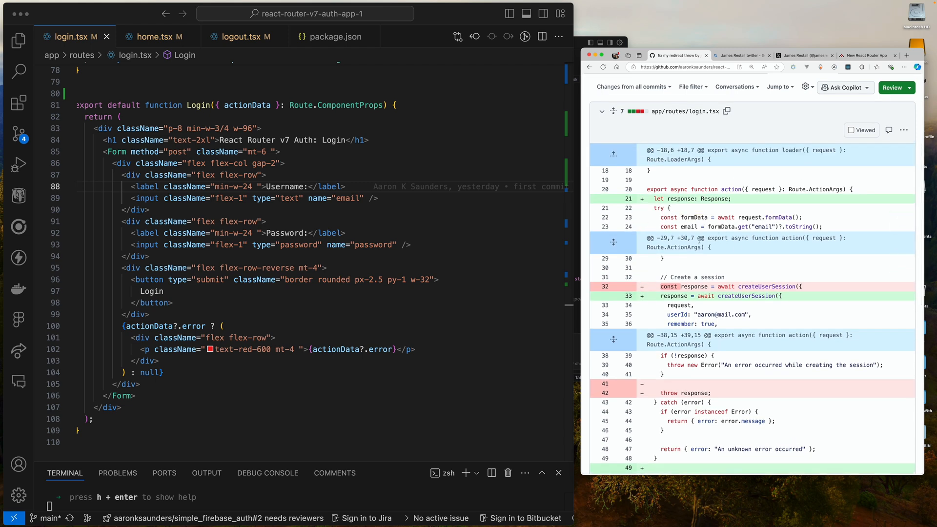
{"action": "scroll", "scroll_direction": "down", "scroll_amount": 3}
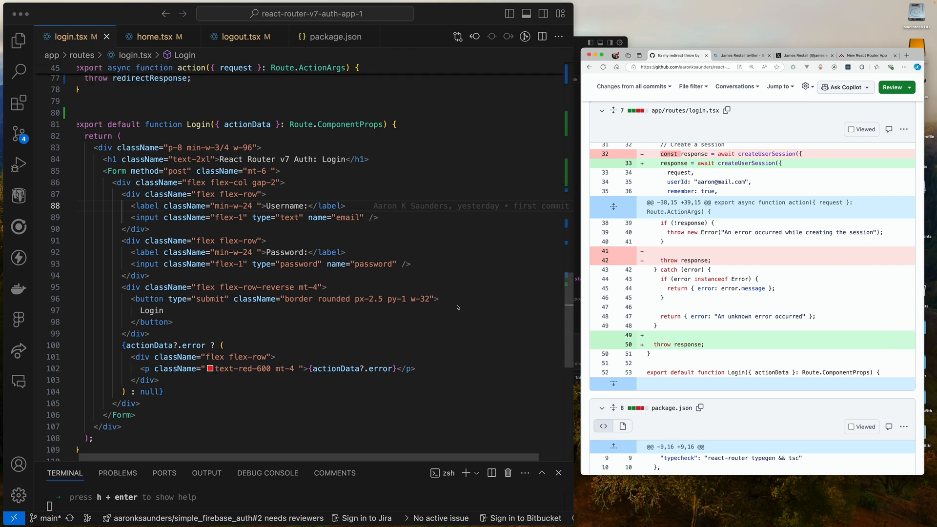
{"action": "scroll", "scroll_direction": "down", "scroll_amount": 3}
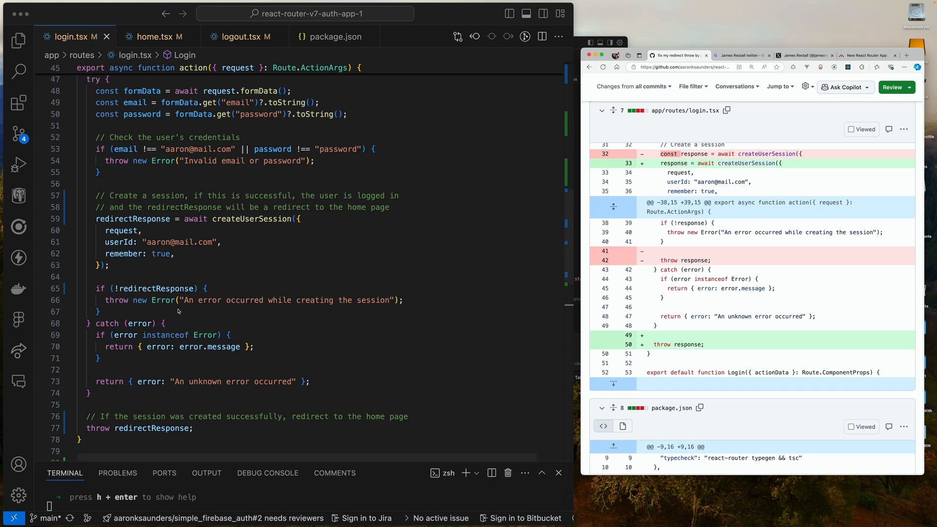
{"action": "scroll", "scroll_direction": "down", "scroll_amount": 3}
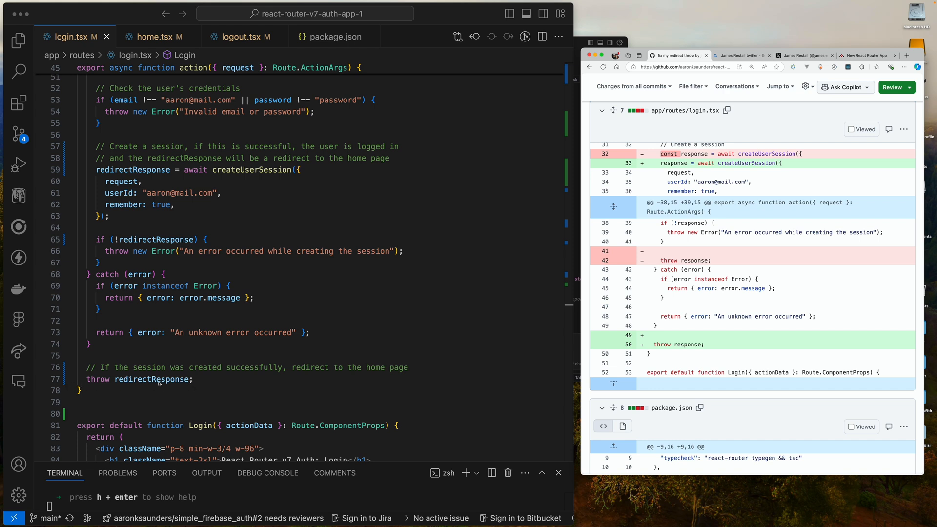
{"action": "mouse_move", "coordinate": [159, 380]}
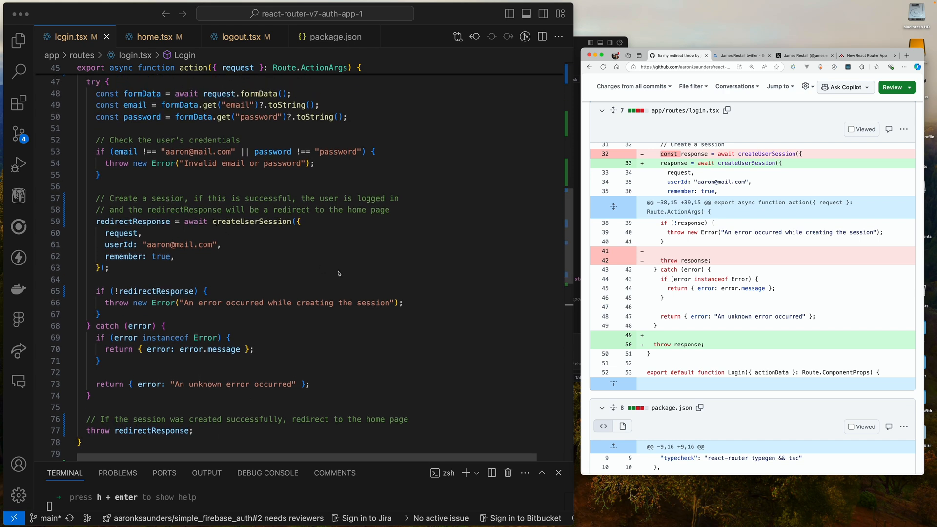
{"action": "scroll", "scroll_direction": "down", "scroll_amount": 3}
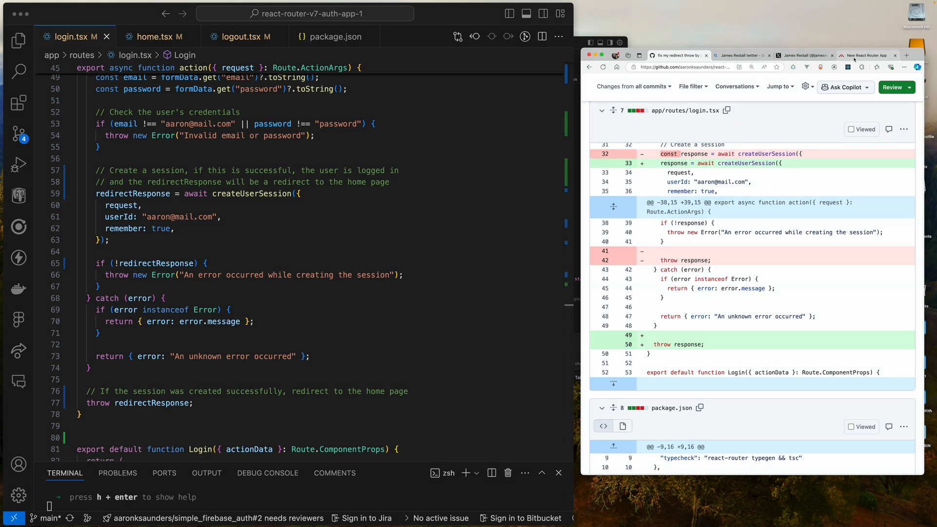
{"action": "left_click", "coordinate": [867, 55]}
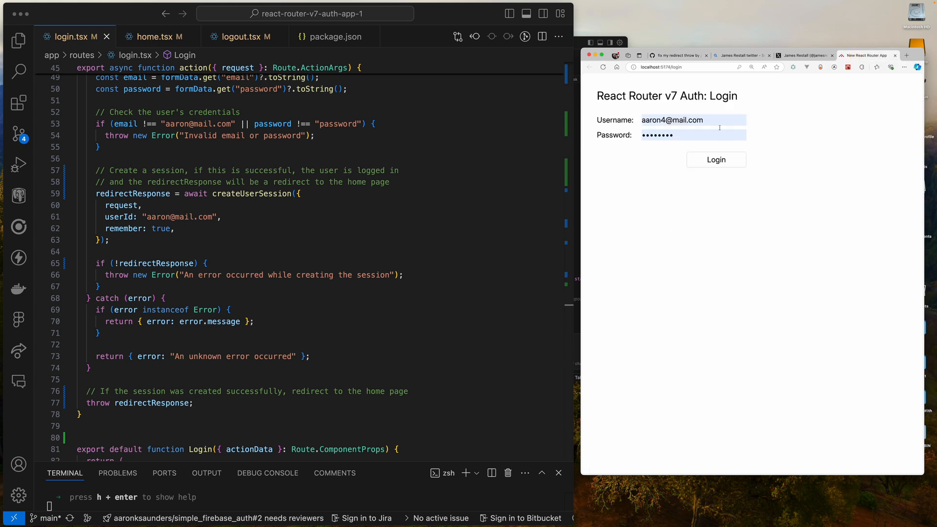
{"action": "left_click", "coordinate": [800, 55]}
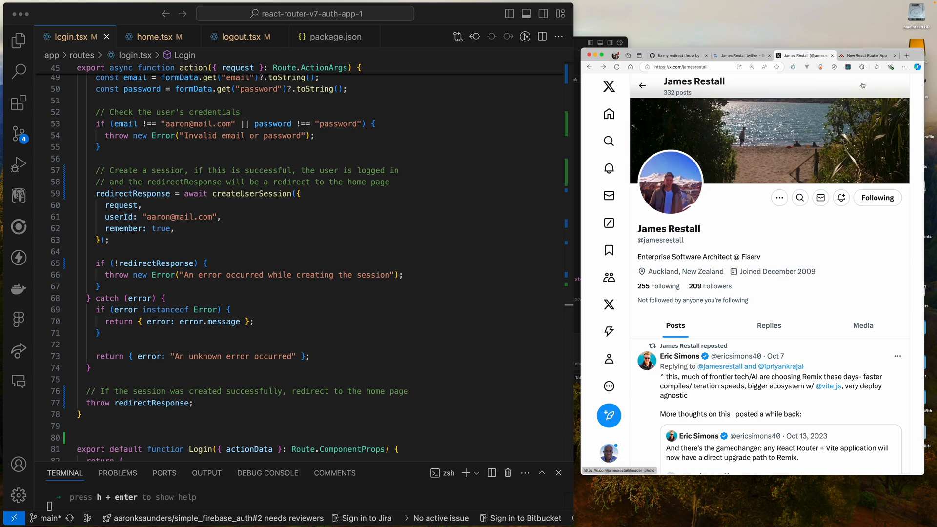
{"action": "left_click", "coordinate": [866, 55]}
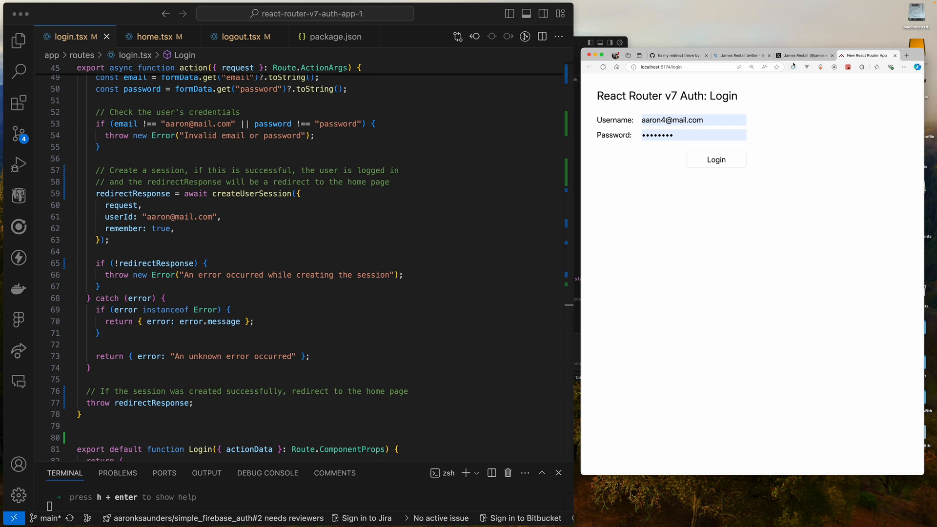
{"action": "left_click", "coordinate": [677, 55]}
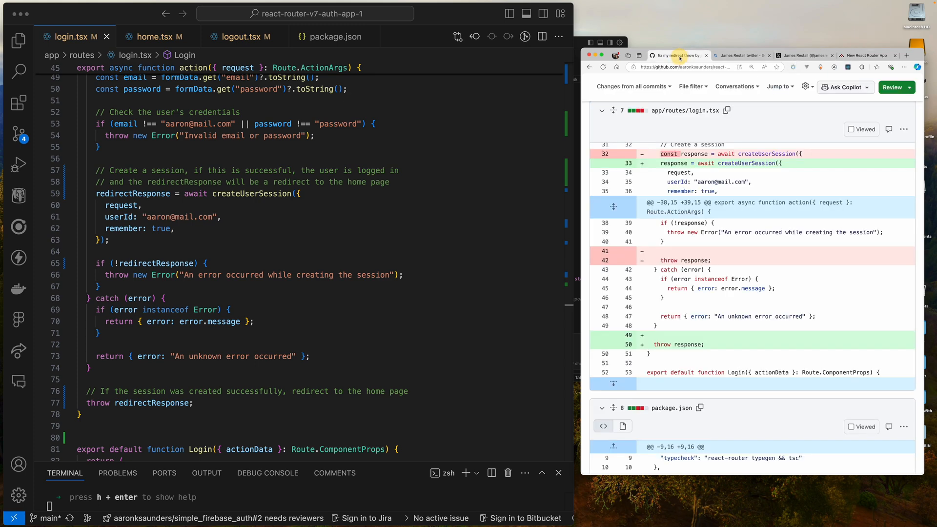
Step: Scroll to the package.json diff bumping react-router packages to 7.0.0-pre.2
{"action": "scroll", "scroll_direction": "down", "scroll_amount": 3}
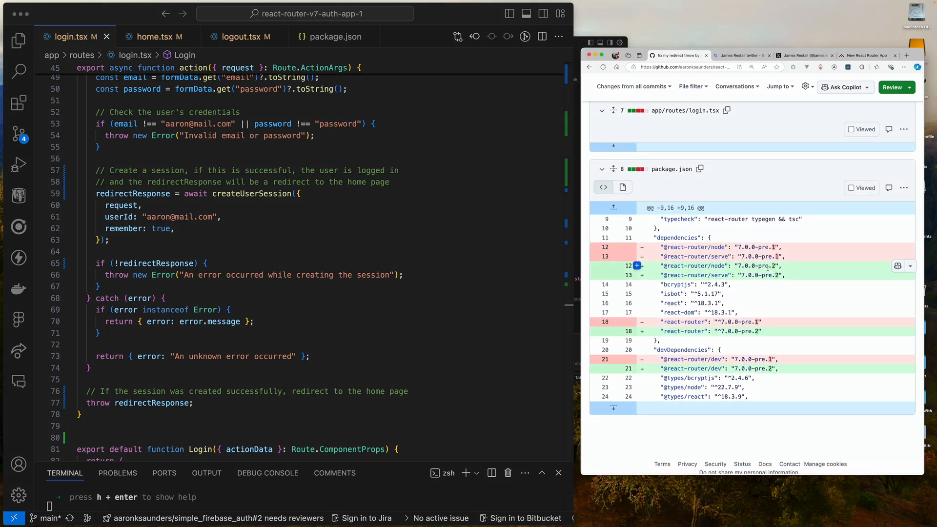
{"action": "mouse_move", "coordinate": [788, 271]}
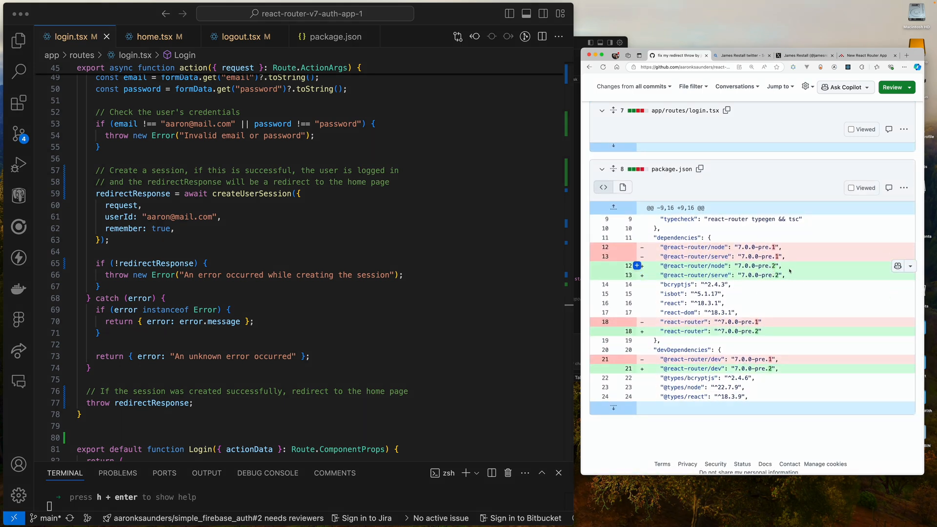